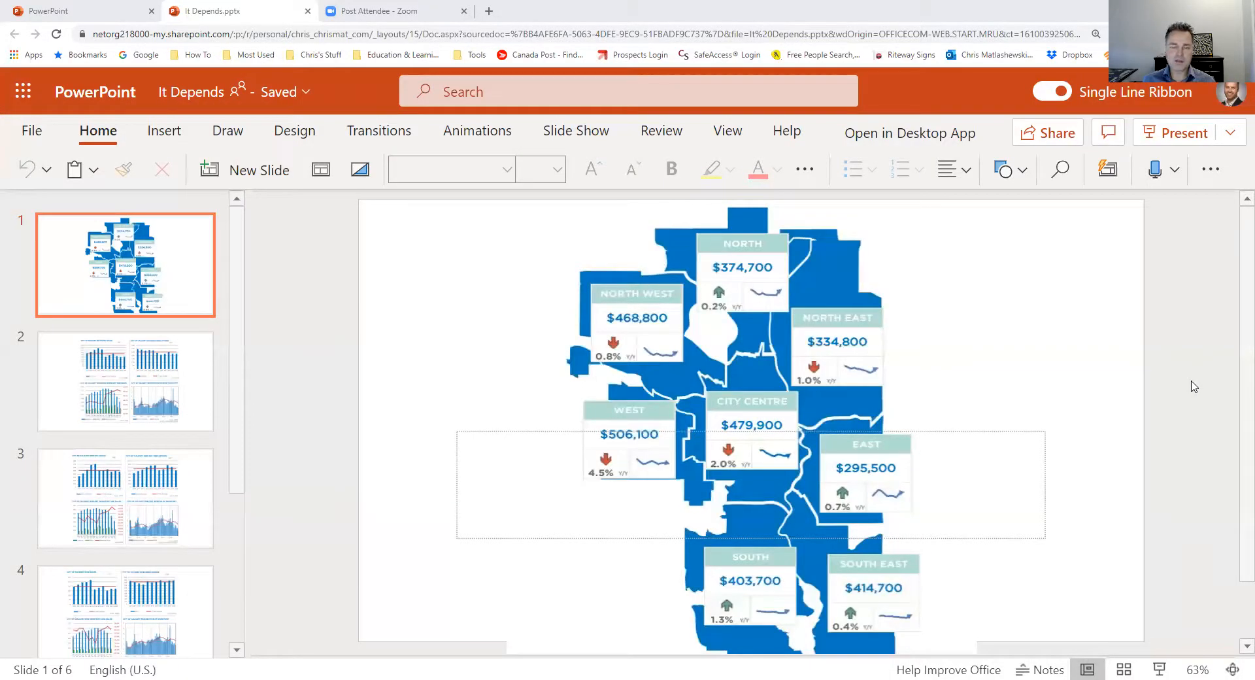
# Show slide 2 with the City of Calgary detached sales, listings and inventory charts
pyautogui.click(740, 423)
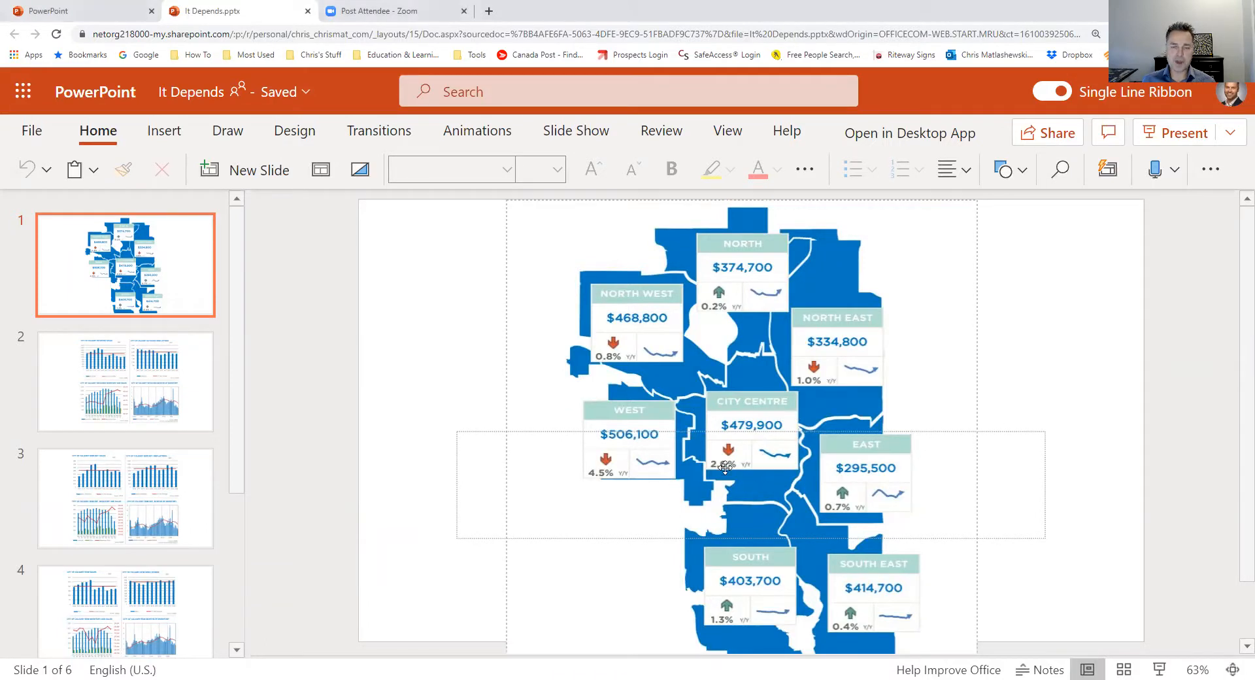
pyautogui.moveTo(627, 513)
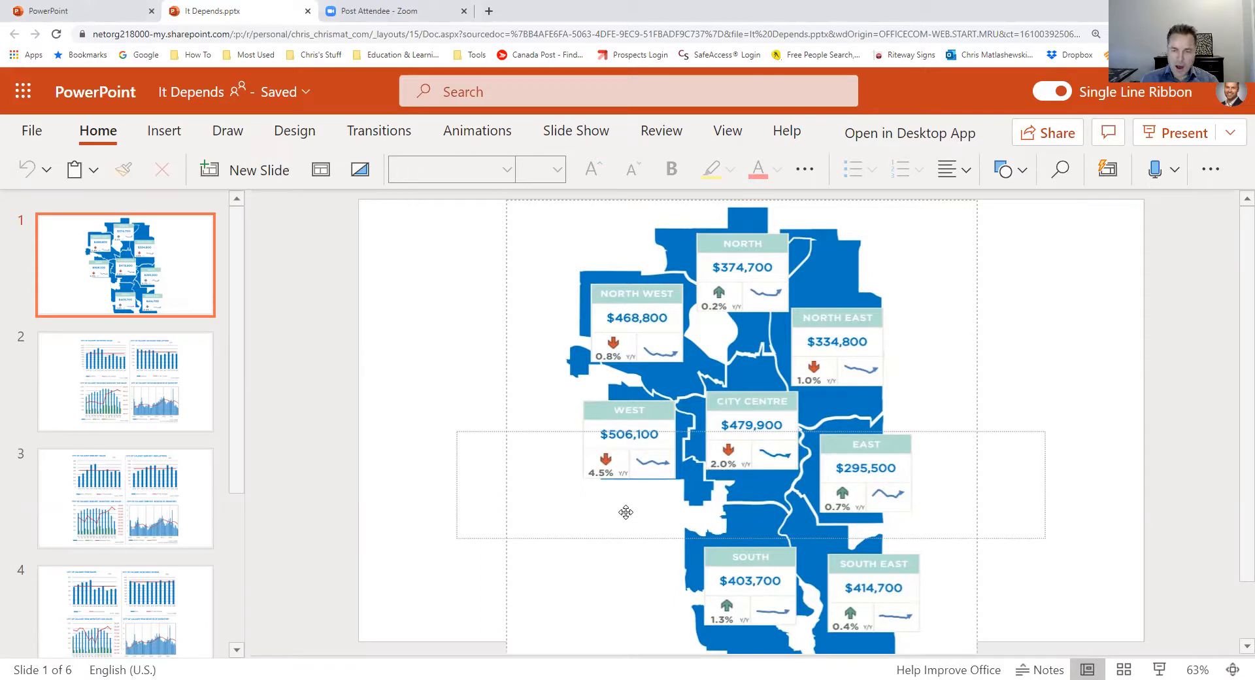
pyautogui.moveTo(718, 522)
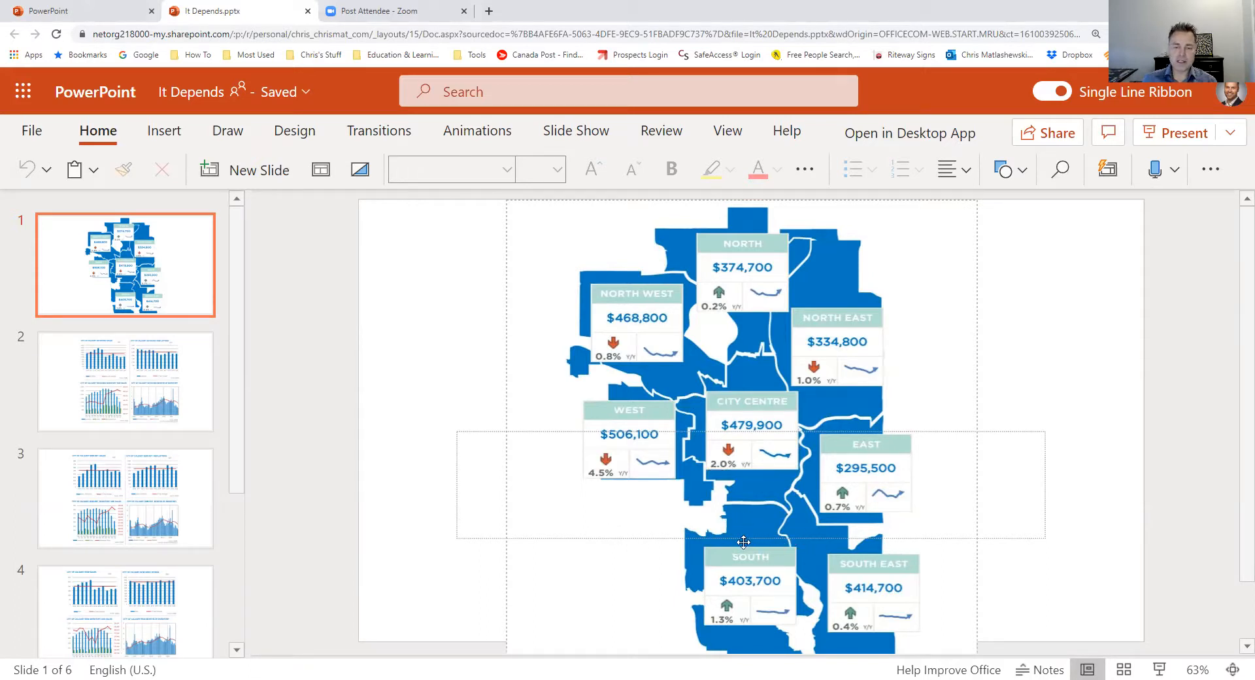
pyautogui.moveTo(761, 644)
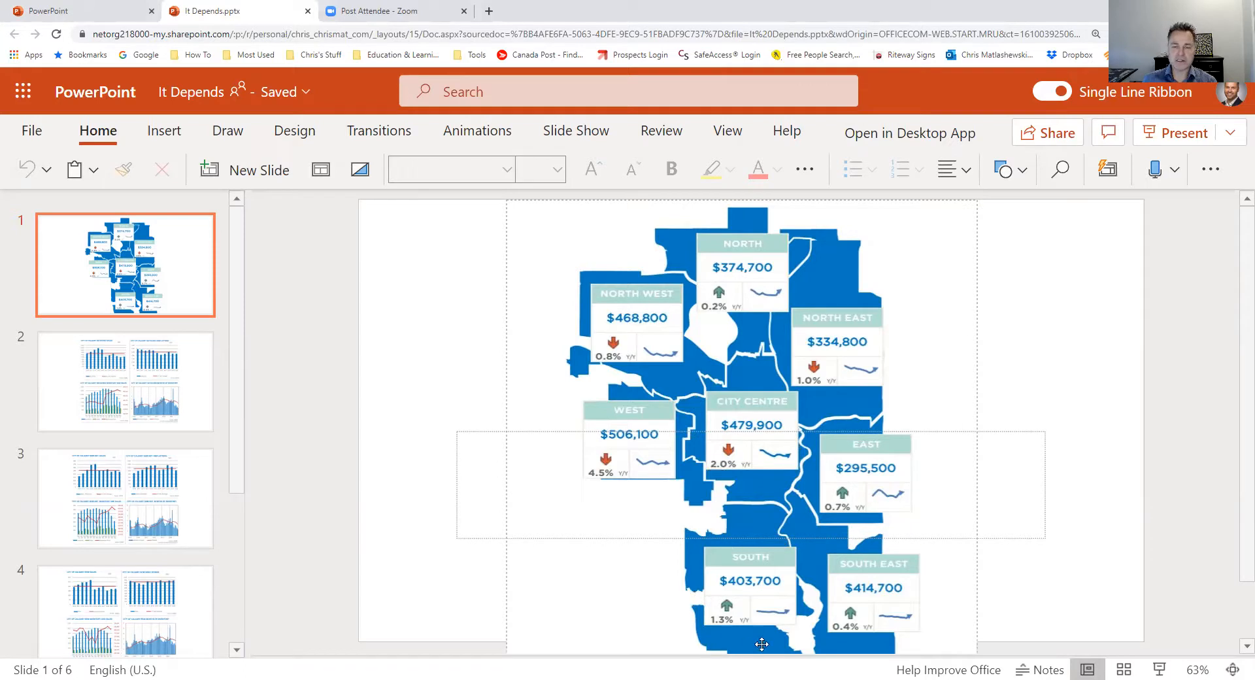
pyautogui.moveTo(807, 648)
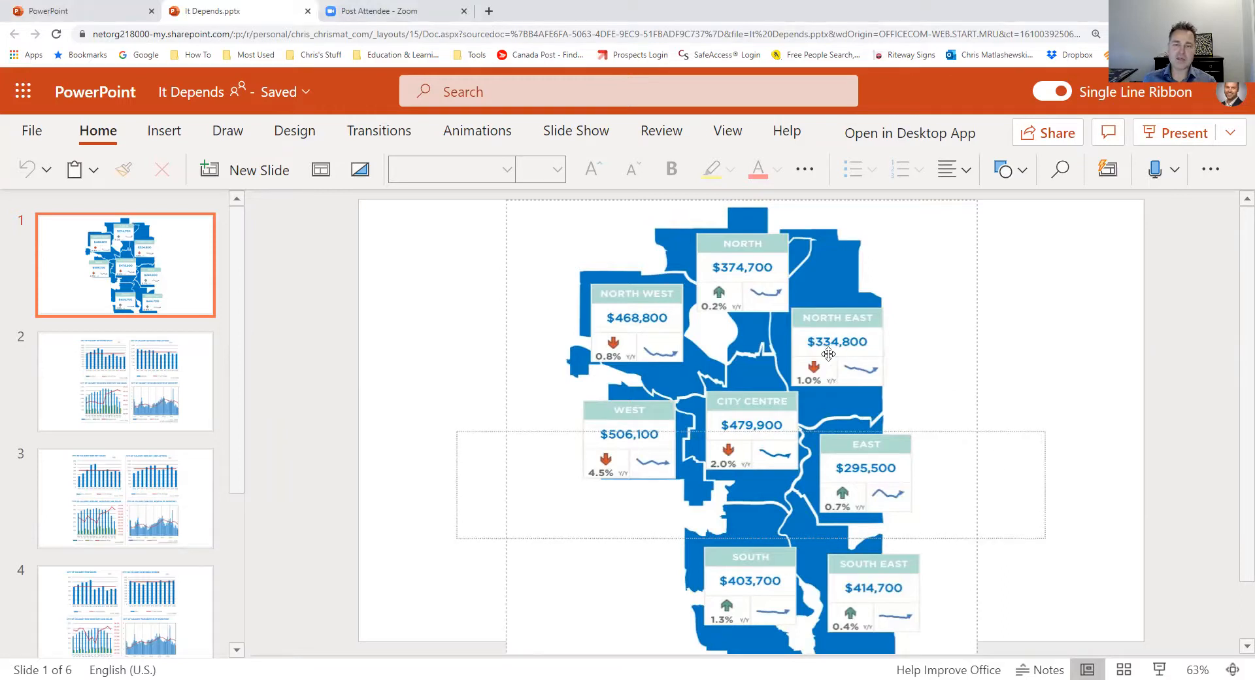
pyautogui.moveTo(785, 332)
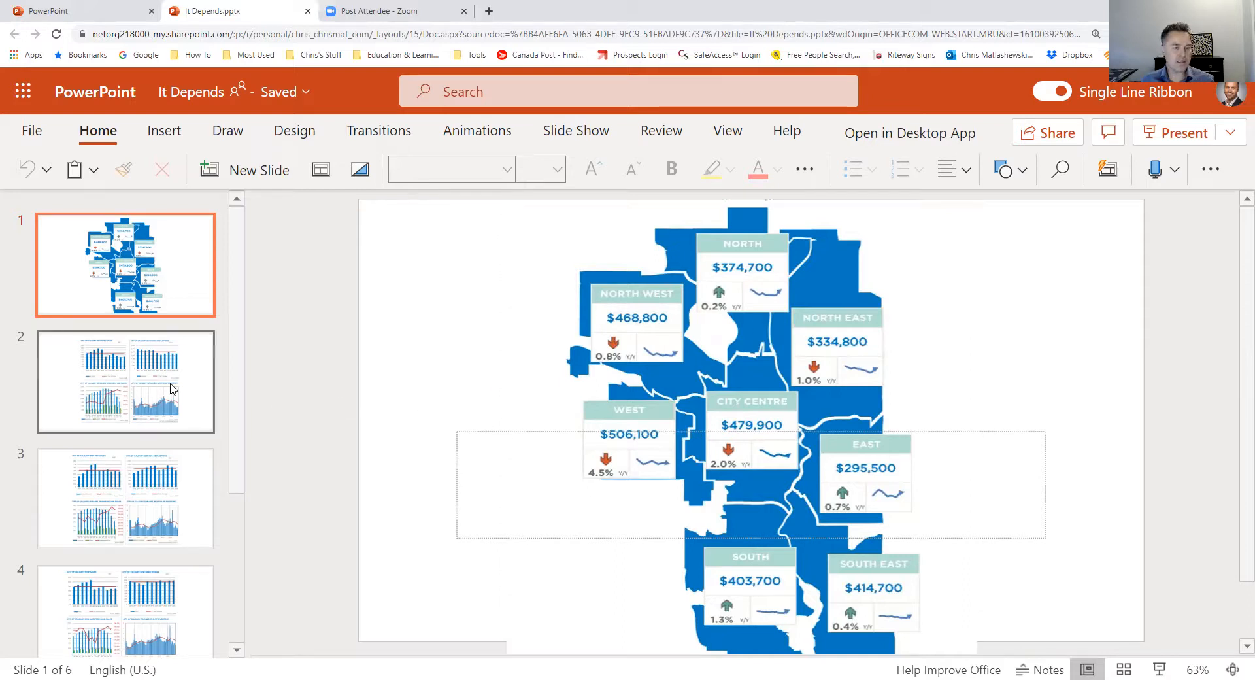
pyautogui.click(126, 381)
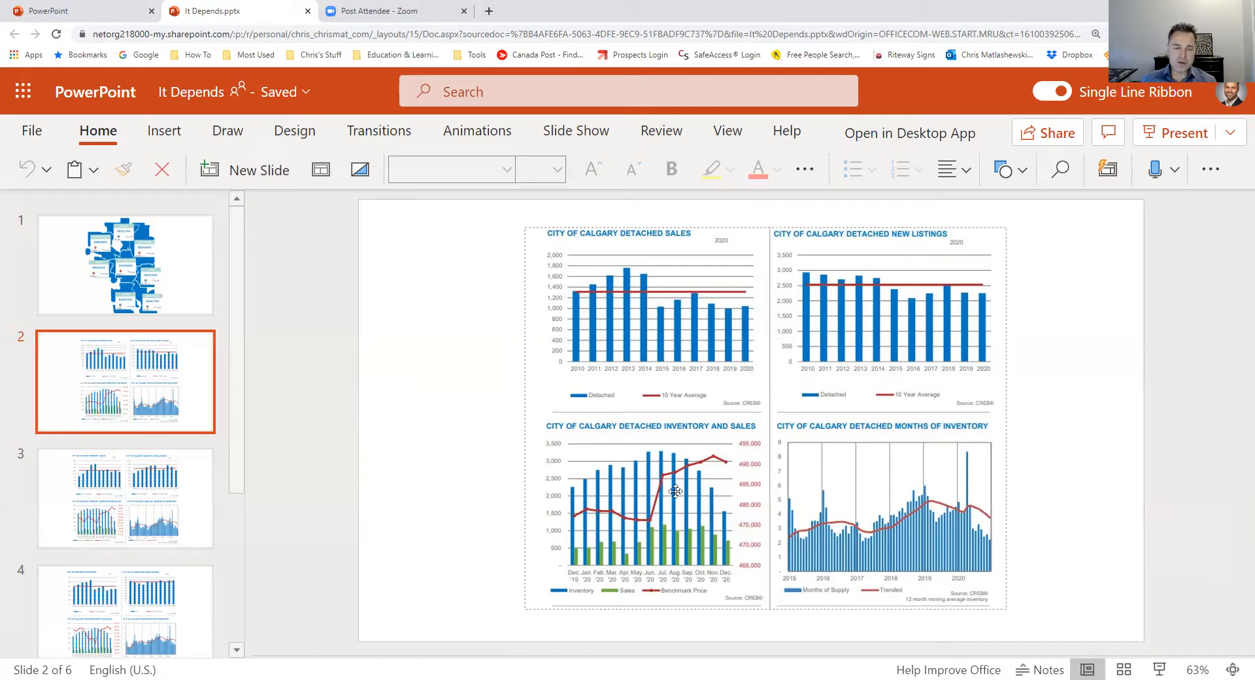
pyautogui.moveTo(686, 493)
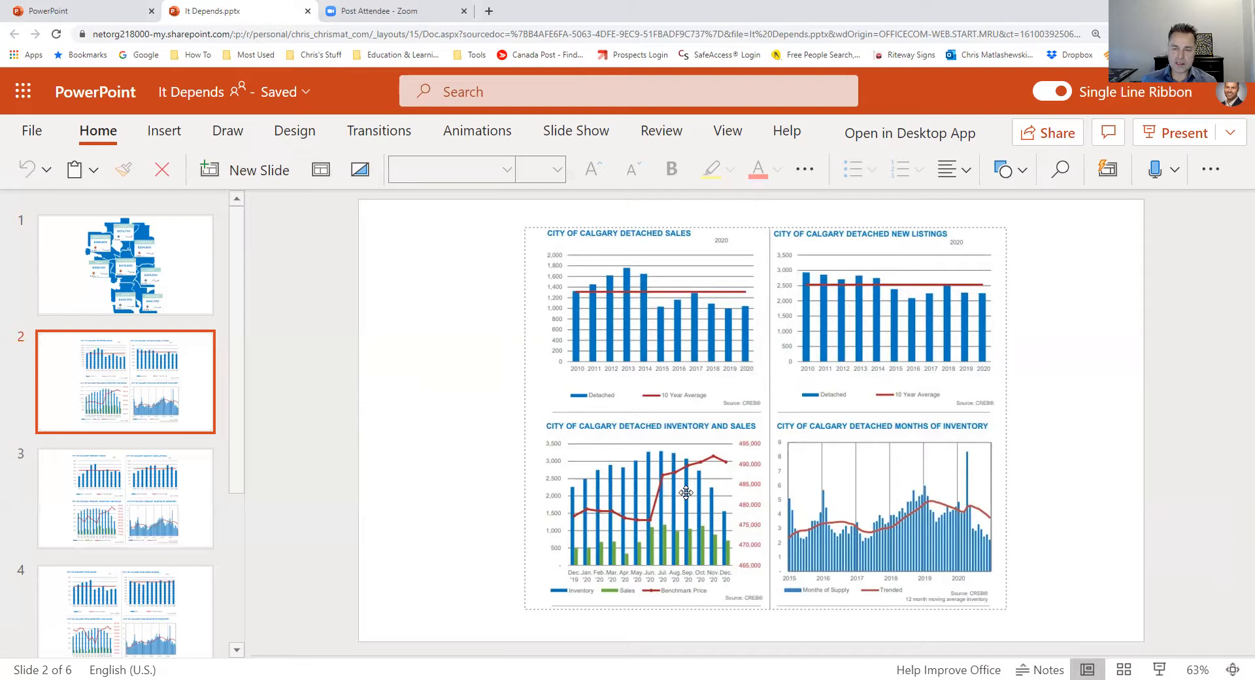
pyautogui.moveTo(691, 492)
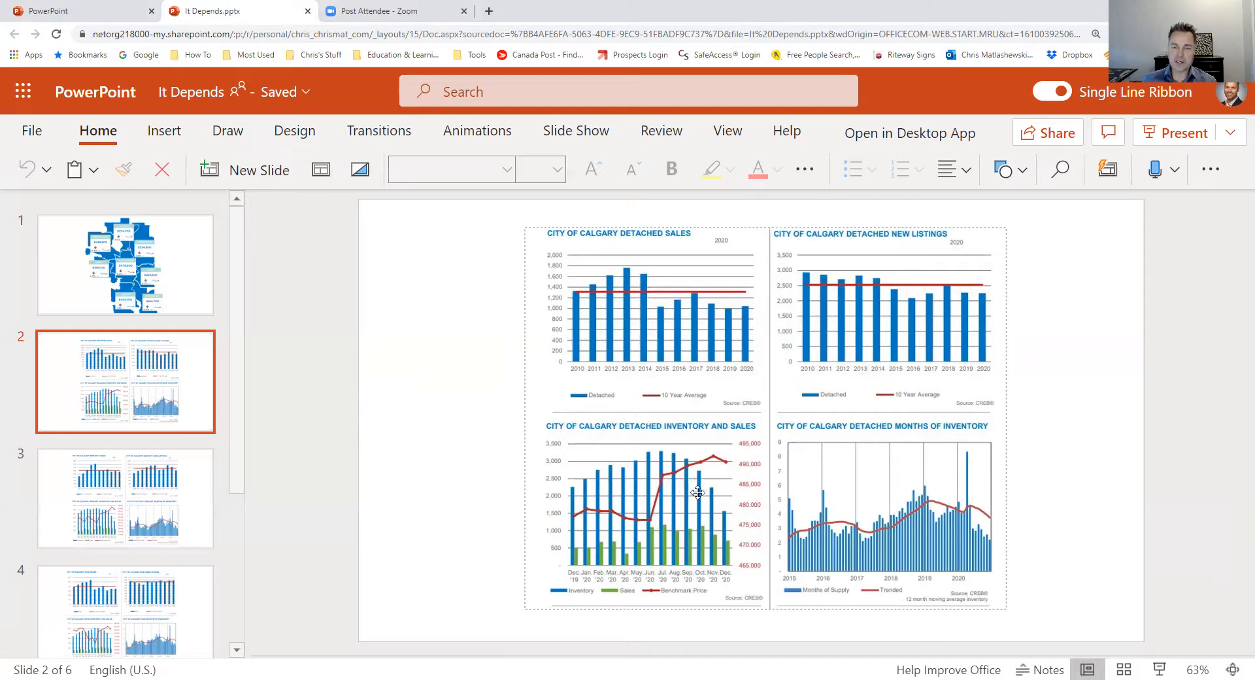
pyautogui.moveTo(959, 574)
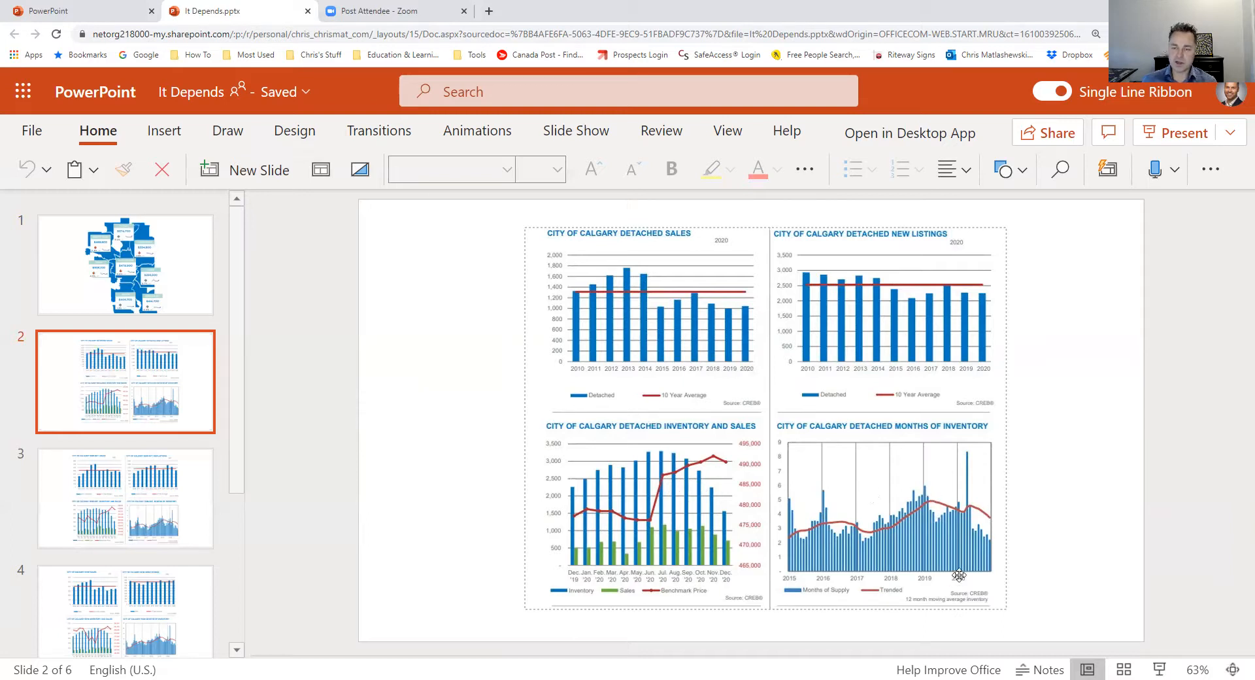
pyautogui.moveTo(967, 464)
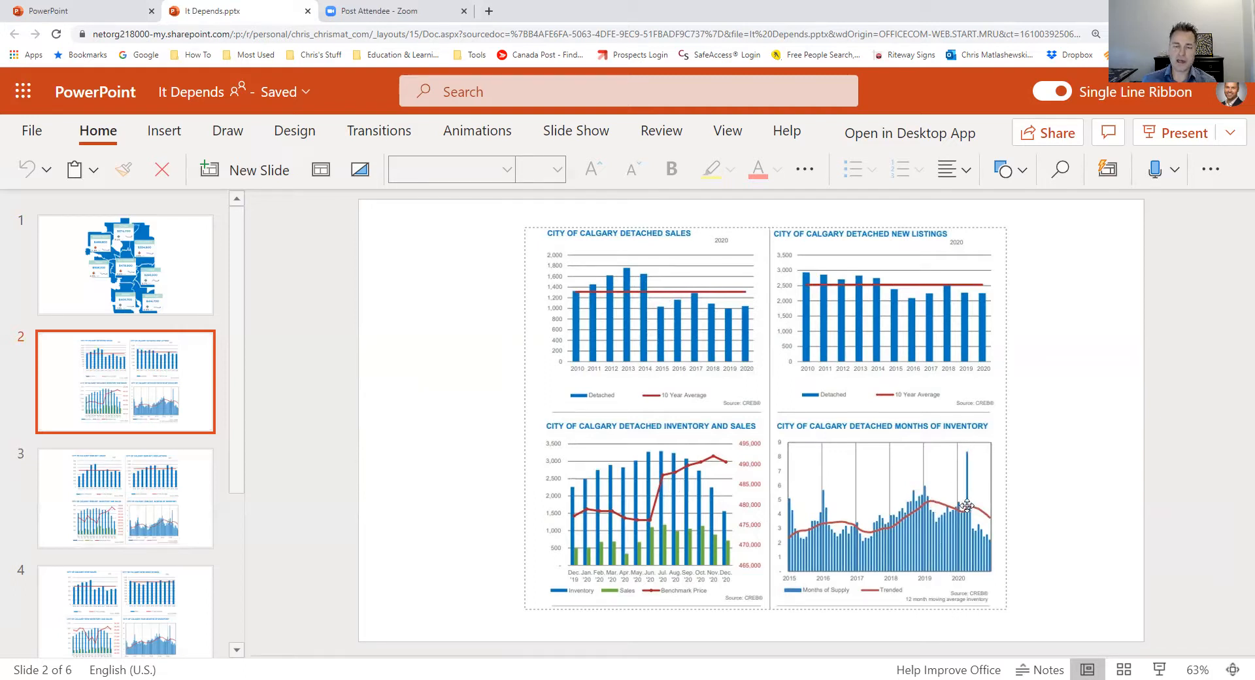
pyautogui.moveTo(974, 513)
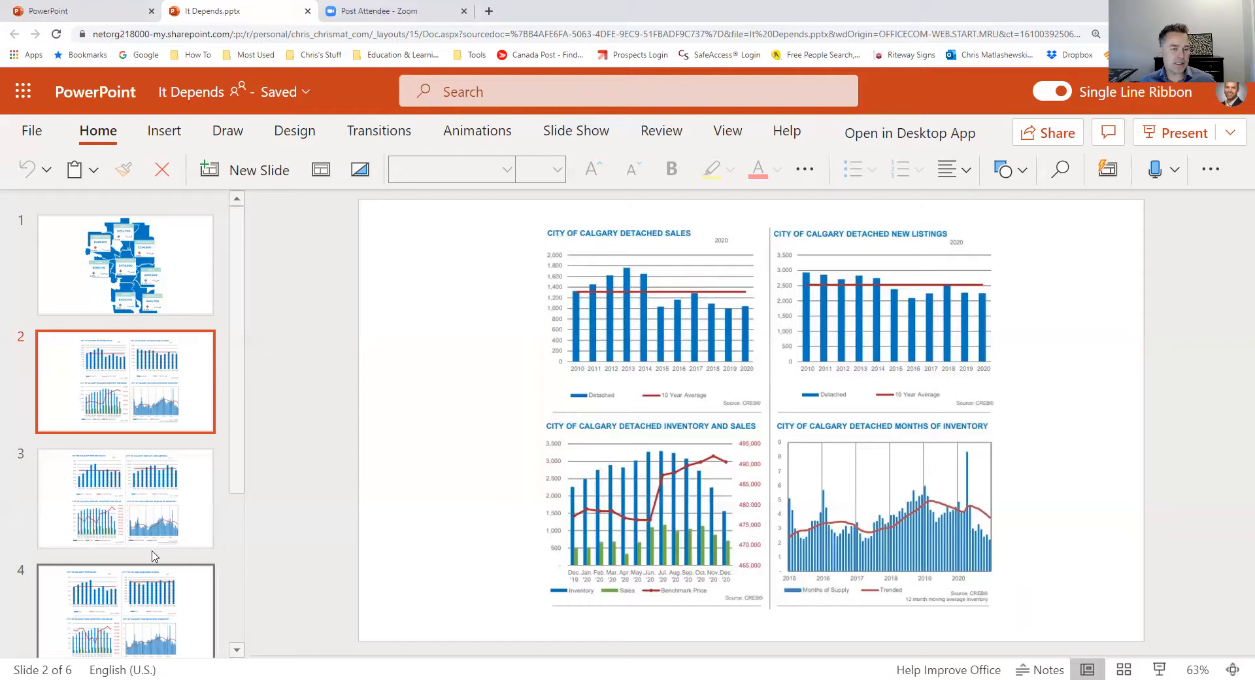
# Show slide 3 with the four Calgary semi-detached housing charts
pyautogui.click(126, 497)
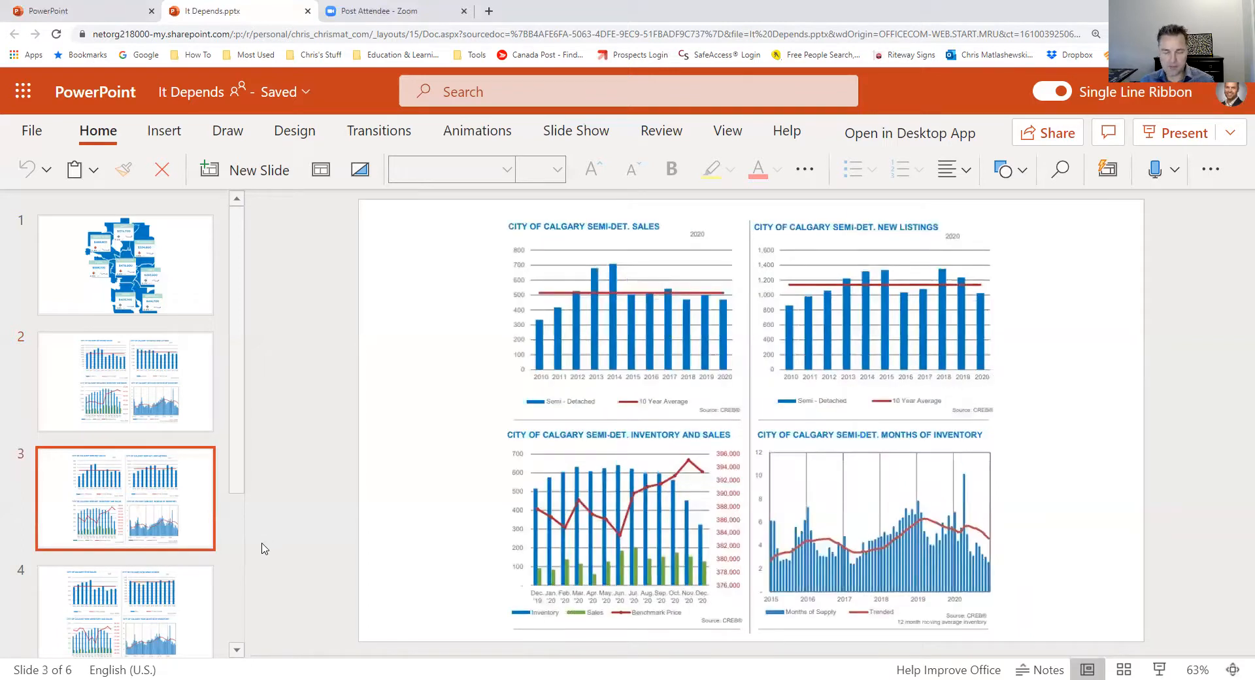
pyautogui.moveTo(291, 549)
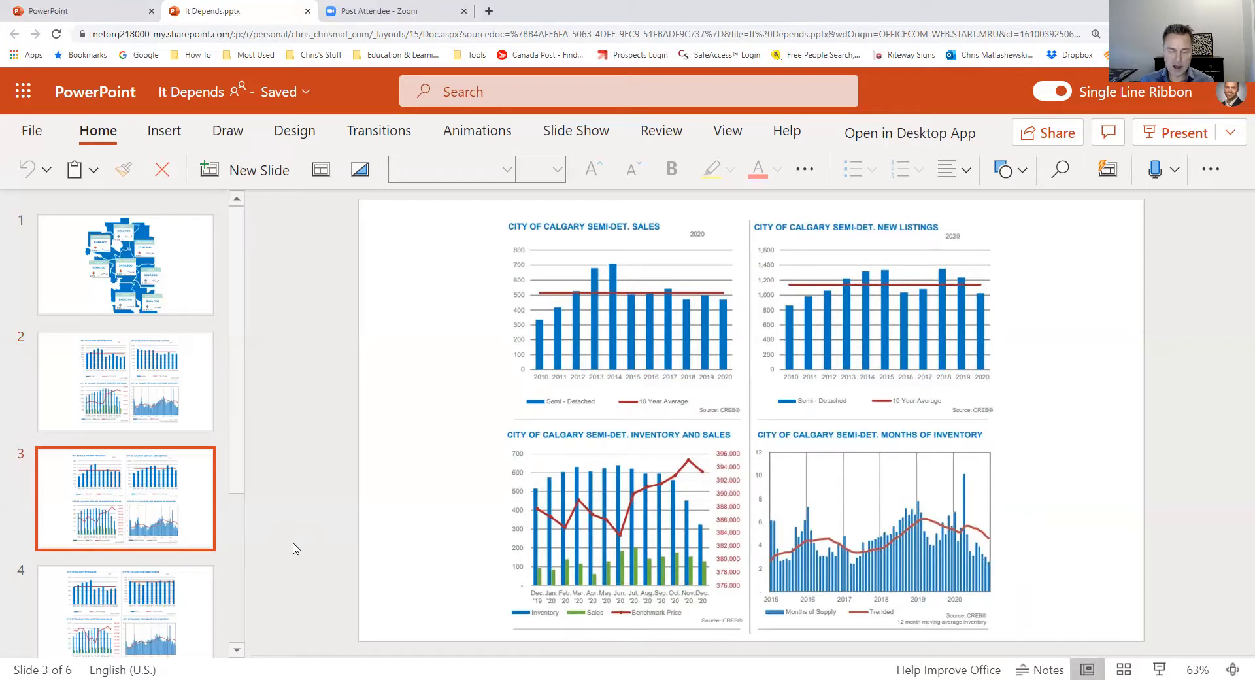
pyautogui.moveTo(302, 538)
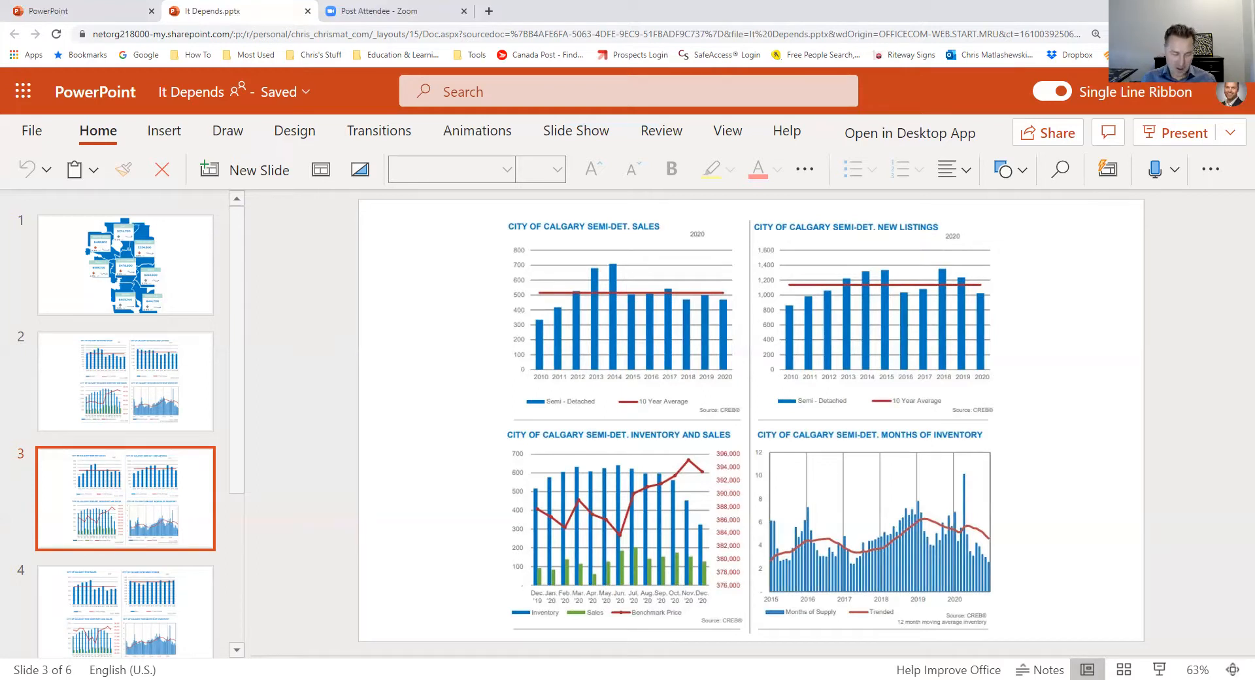
pyautogui.click(124, 479)
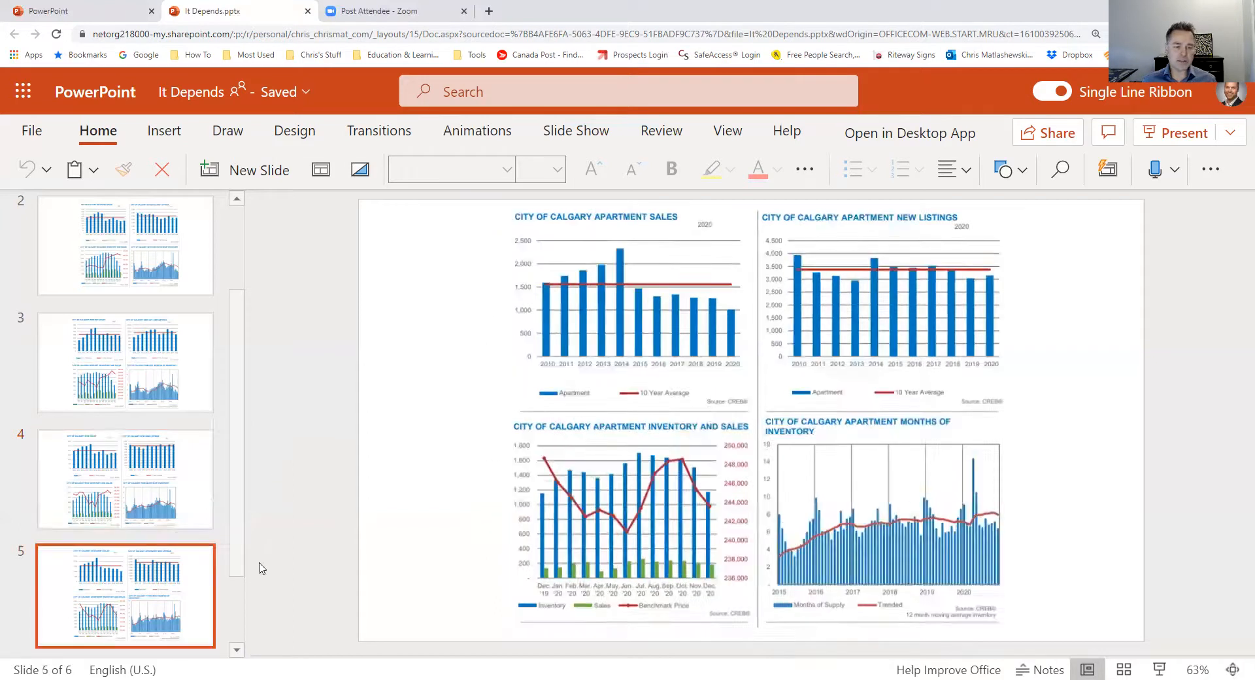
pyautogui.moveTo(394, 465)
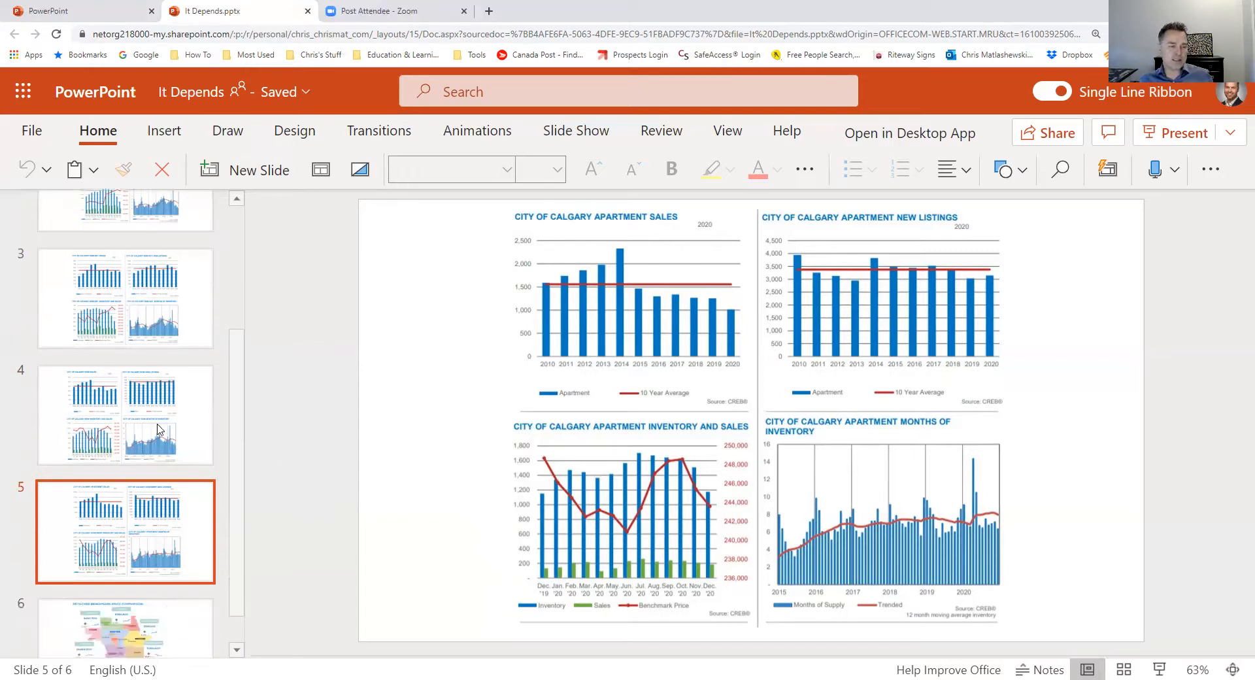
# Scroll the thumbnail pane down so slide 6's district map is listed
pyautogui.scroll(-3)
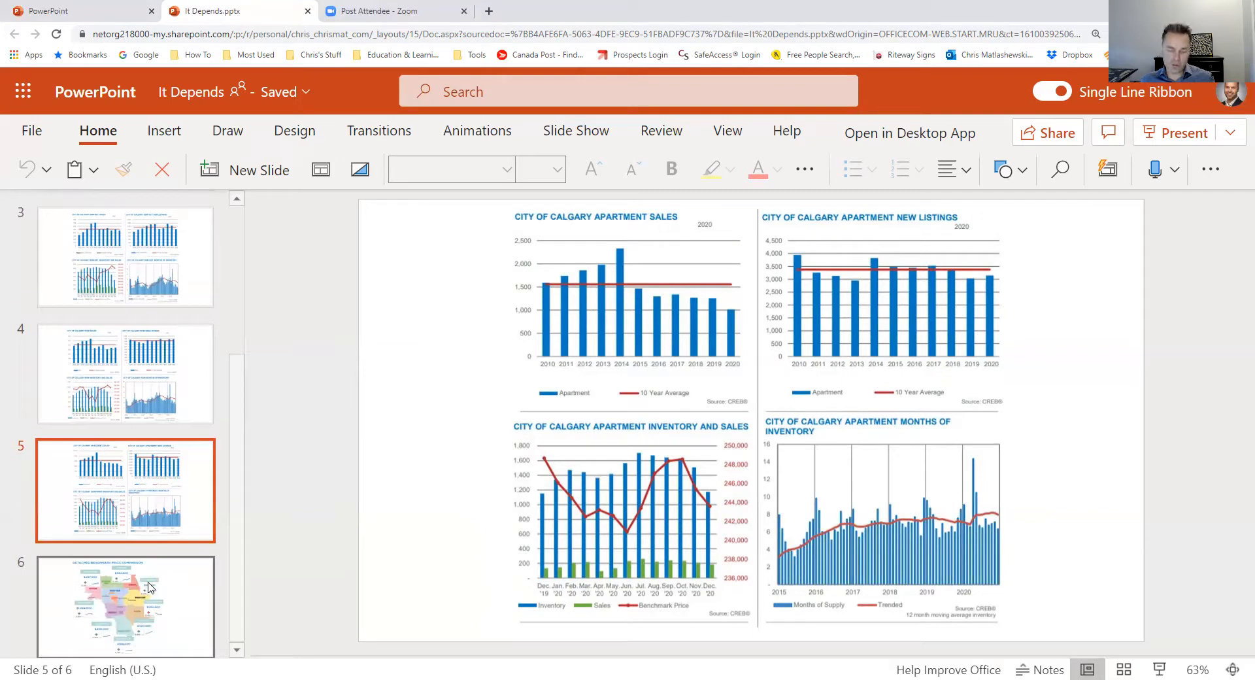
pyautogui.moveTo(147, 589)
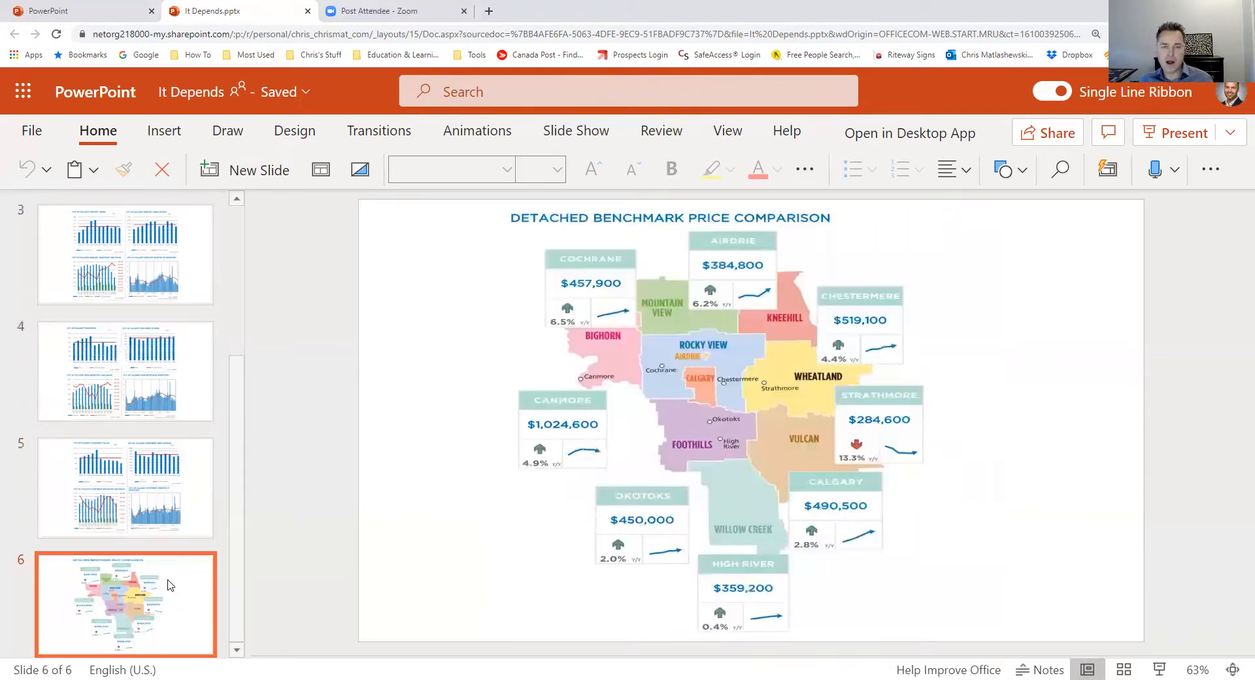
pyautogui.moveTo(393, 516)
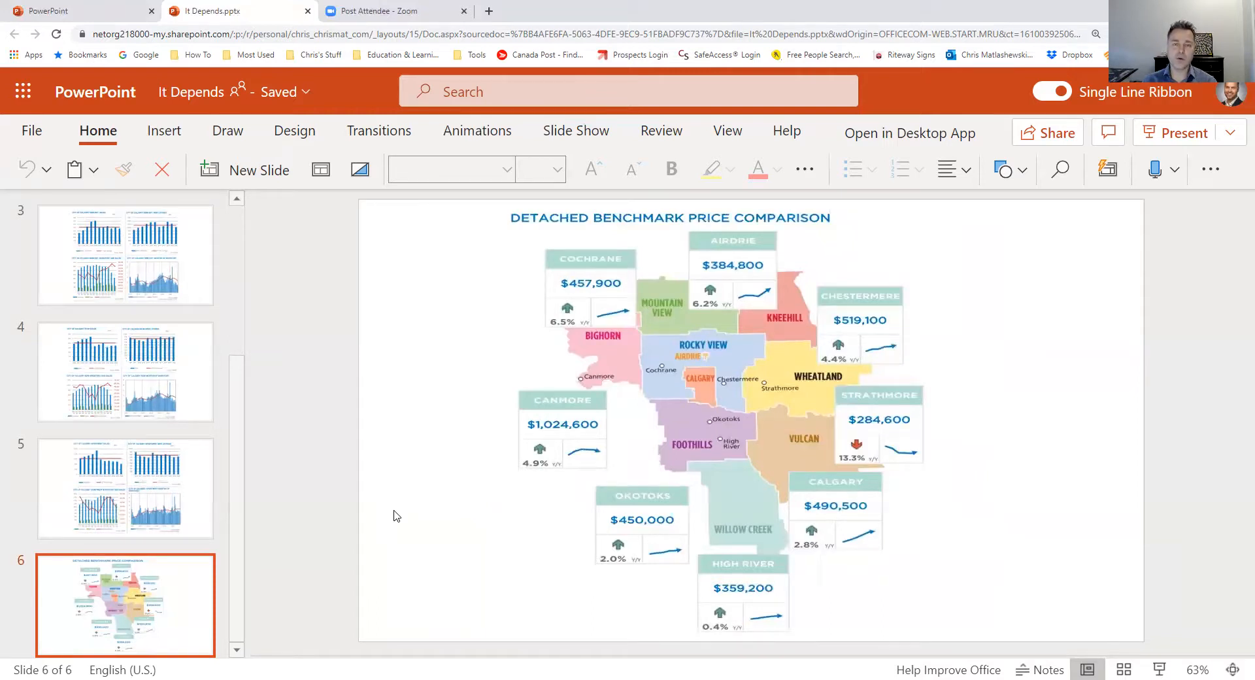
# Select the Detached Benchmark Price Comparison map picture on slide 6
pyautogui.click(733, 279)
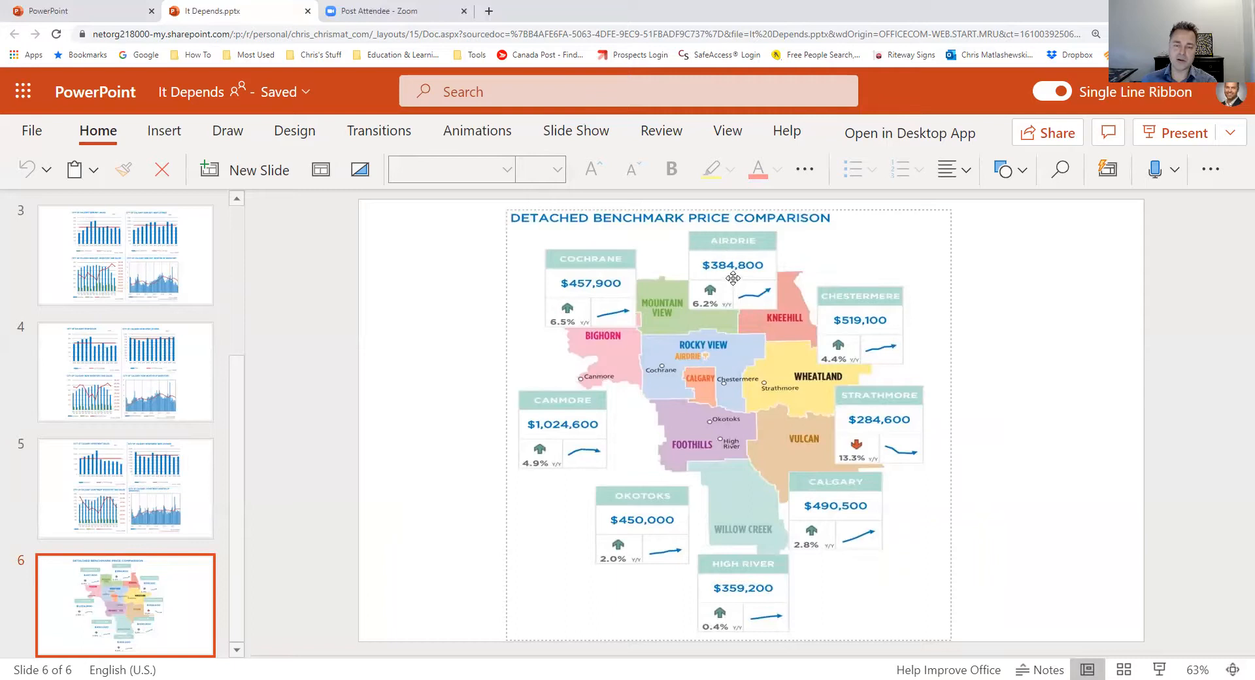
pyautogui.moveTo(694, 536)
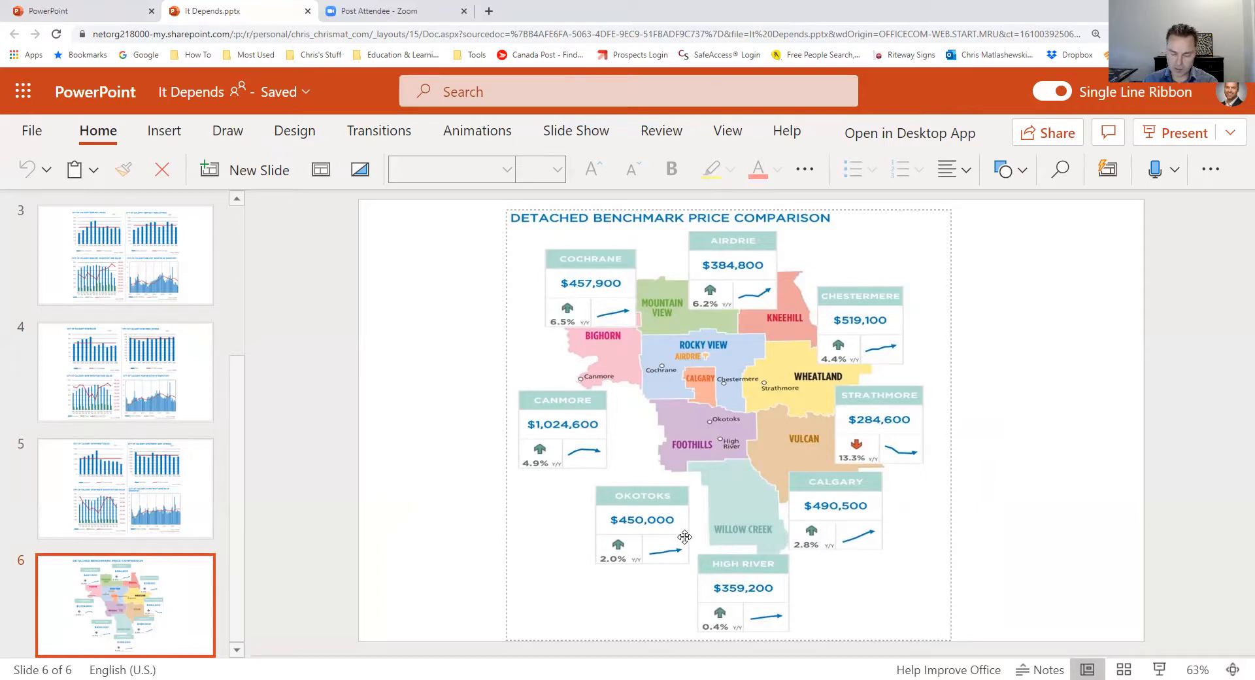
pyautogui.moveTo(737, 485)
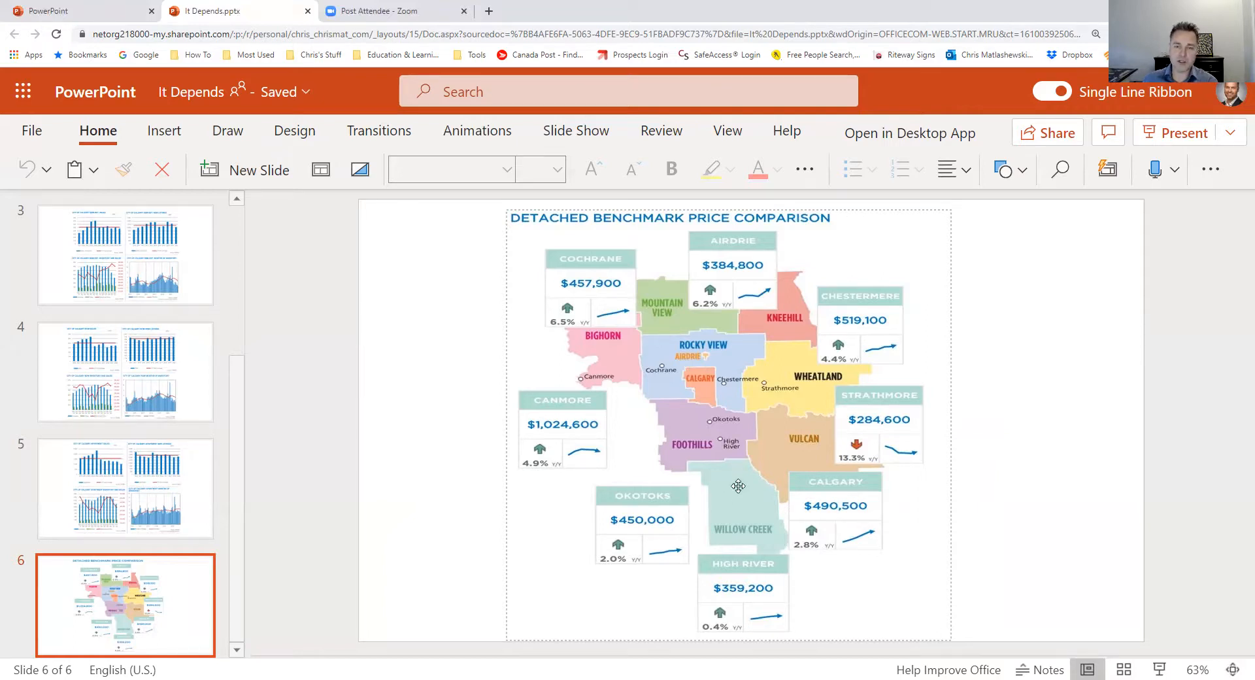
pyautogui.moveTo(744, 301)
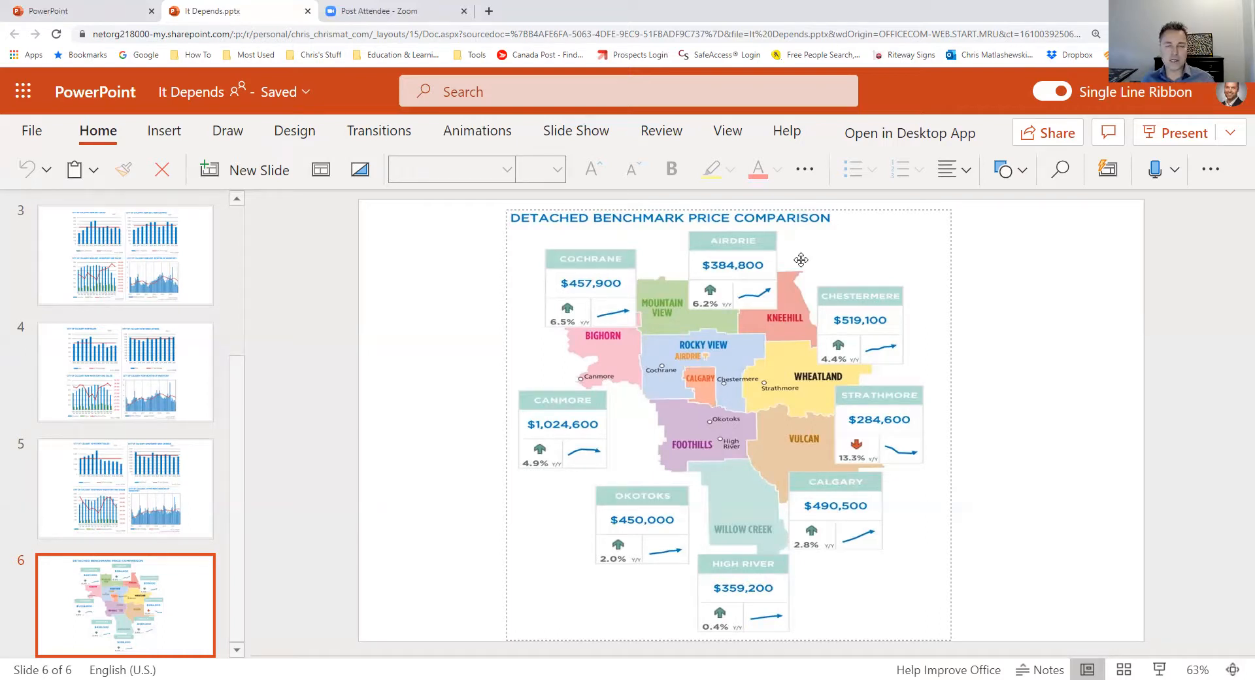
pyautogui.moveTo(914, 268)
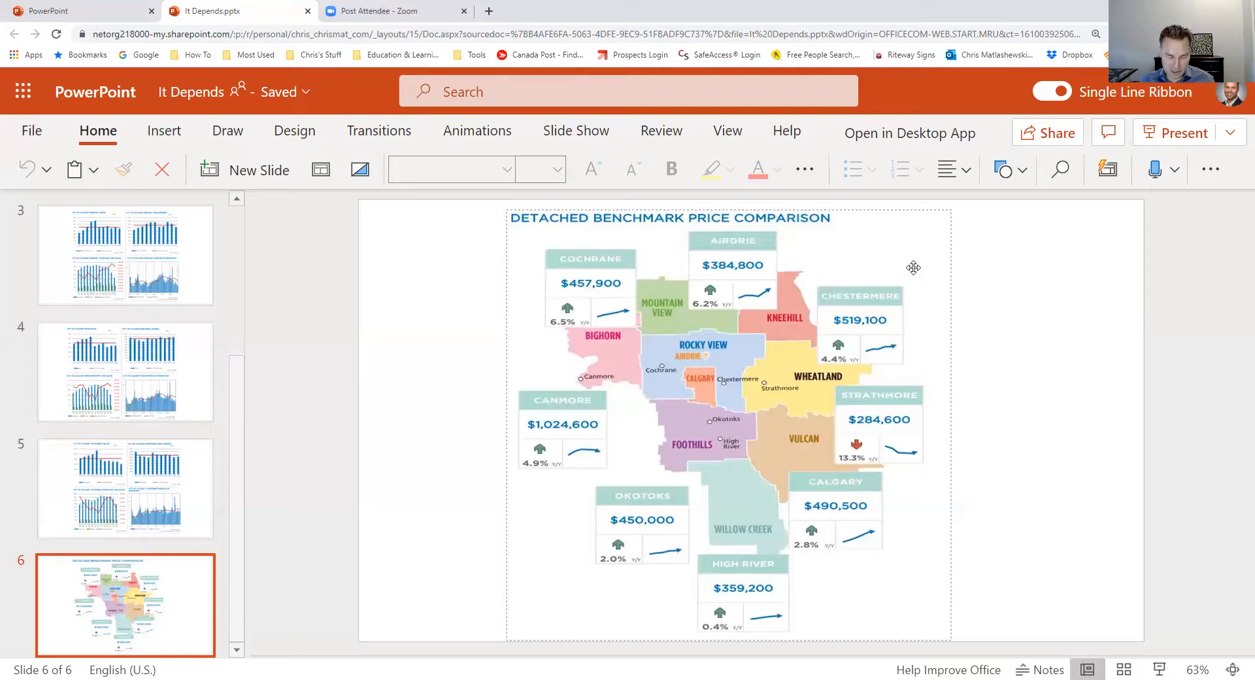
pyautogui.moveTo(866, 298)
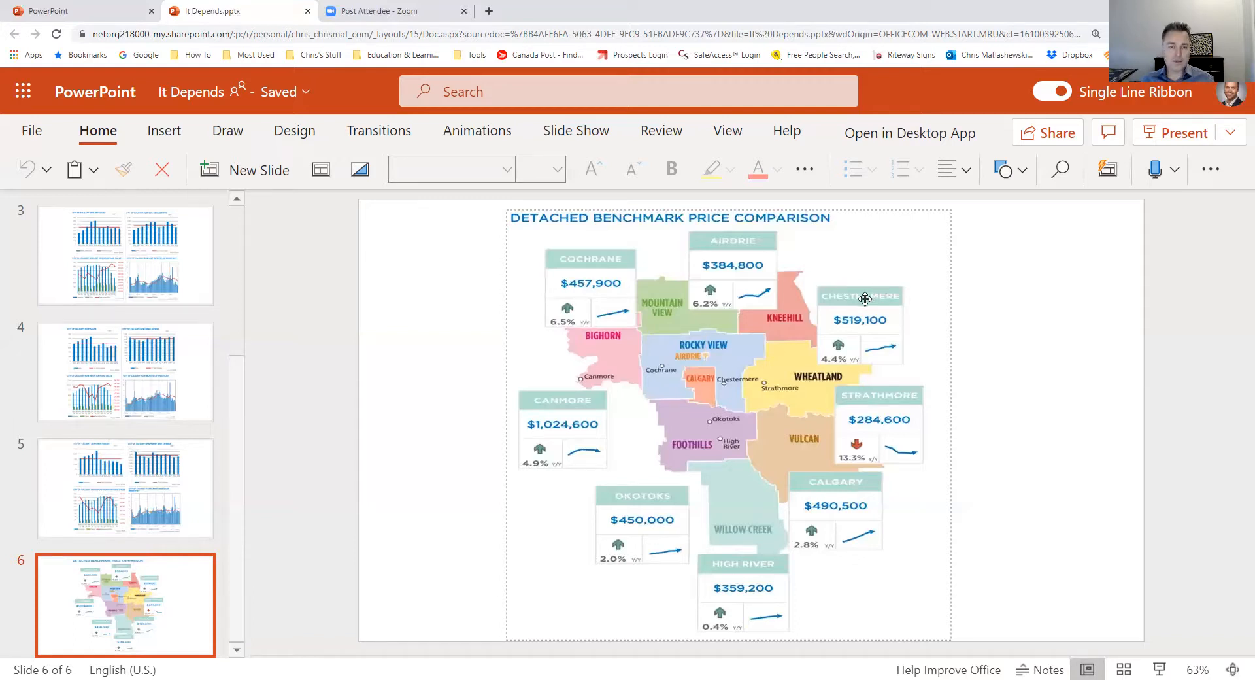
pyautogui.moveTo(528, 317)
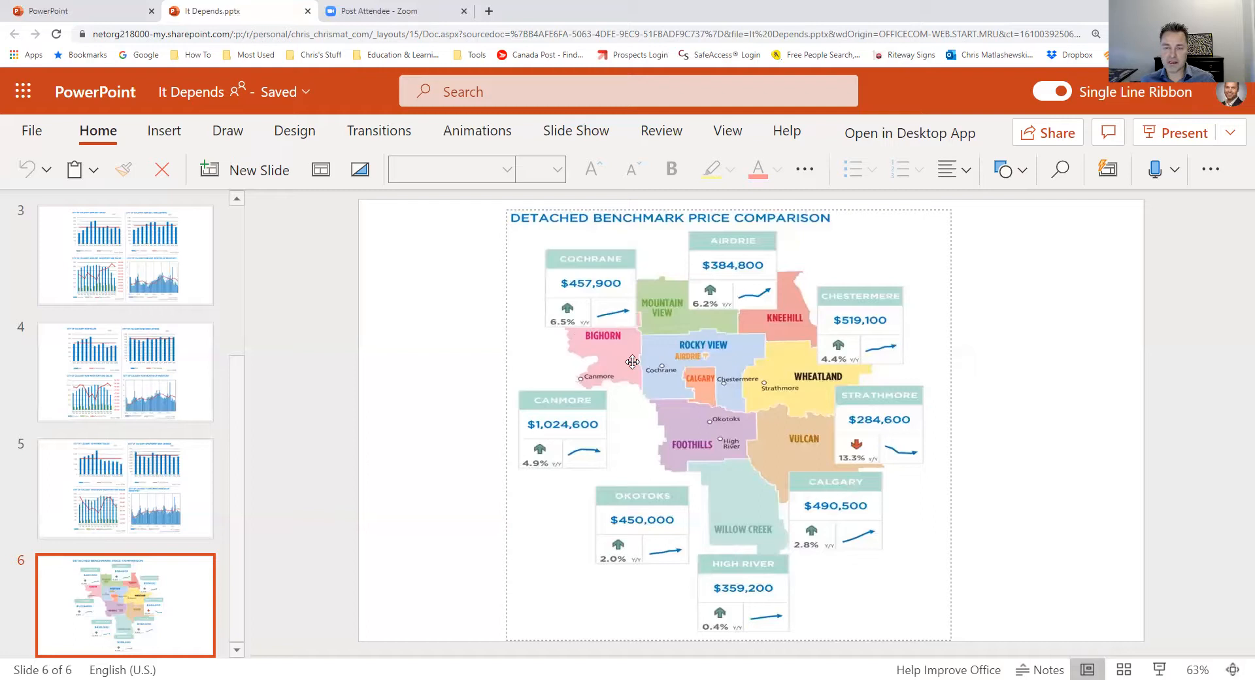
pyautogui.moveTo(908, 346)
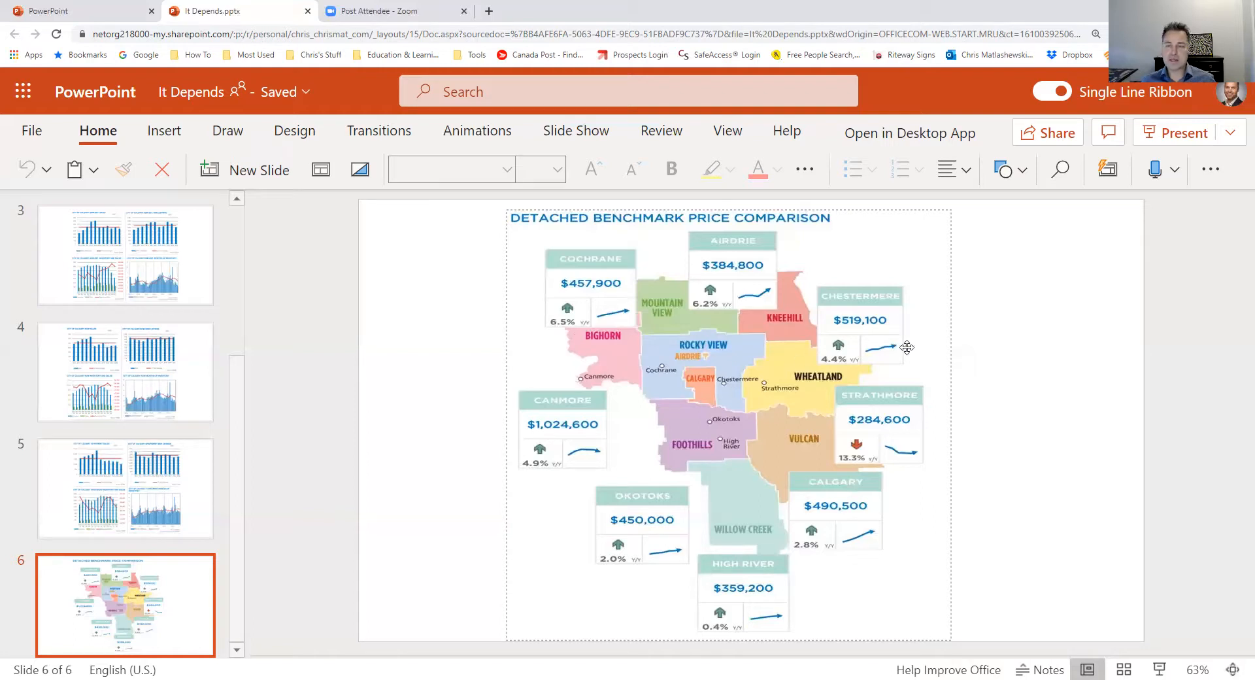